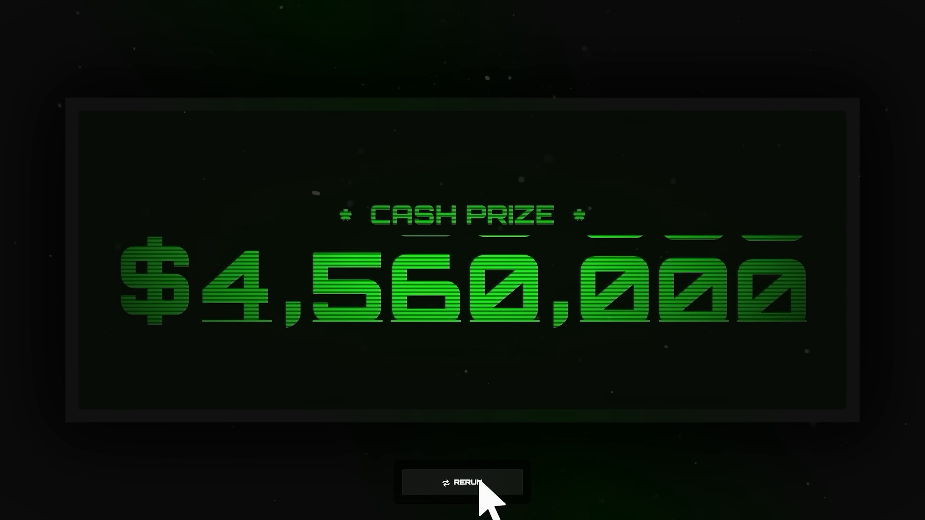
Cycle the $4,560,000 counter through the blue, pink and further color themes via the theme buttons
{"action": "left_click", "coordinate": [468, 483]}
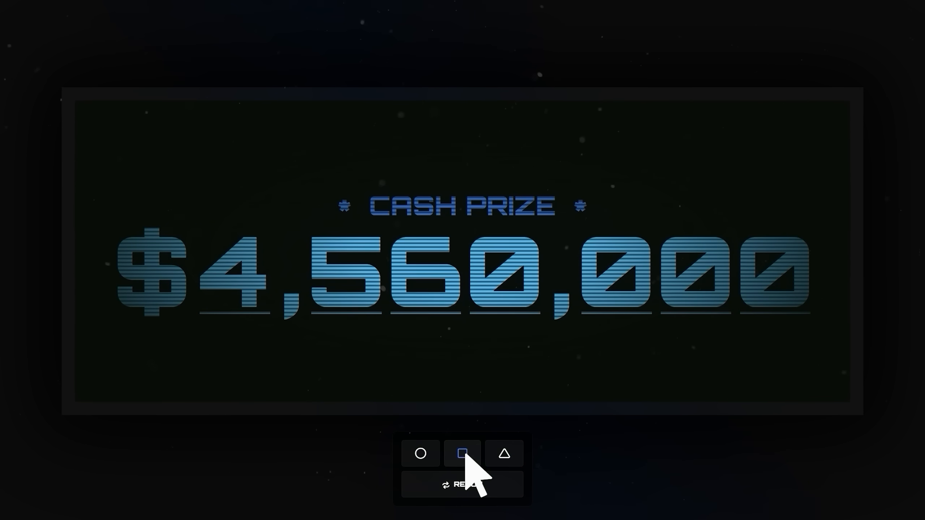
{"action": "left_click", "coordinate": [505, 454]}
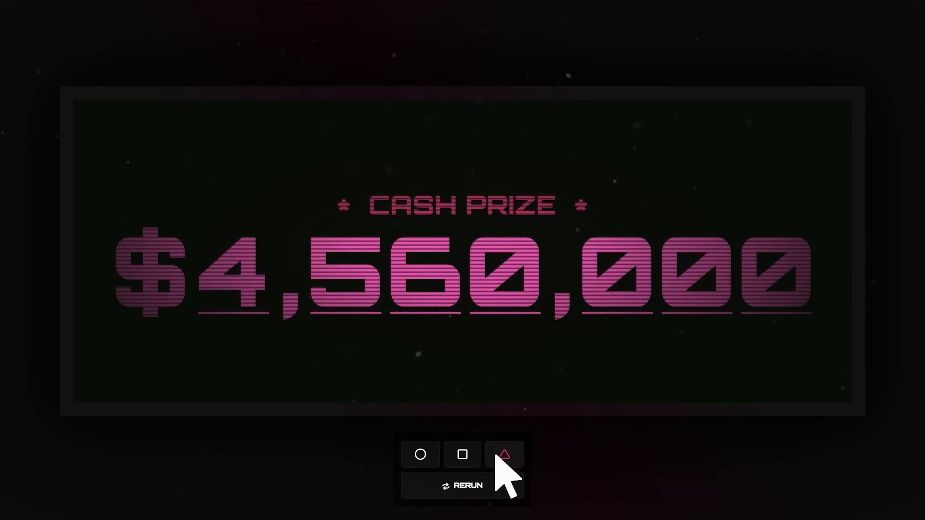
{"action": "left_click", "coordinate": [420, 455]}
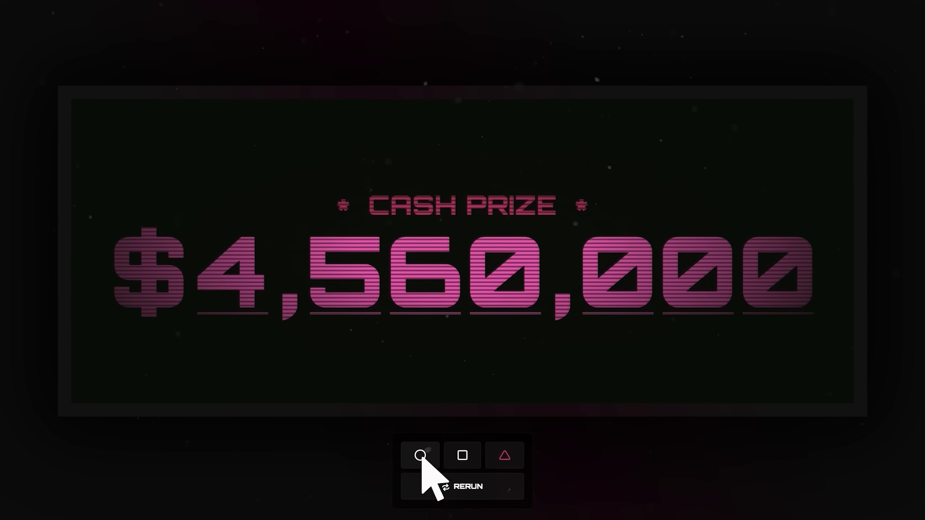
{"action": "left_click", "coordinate": [421, 455]}
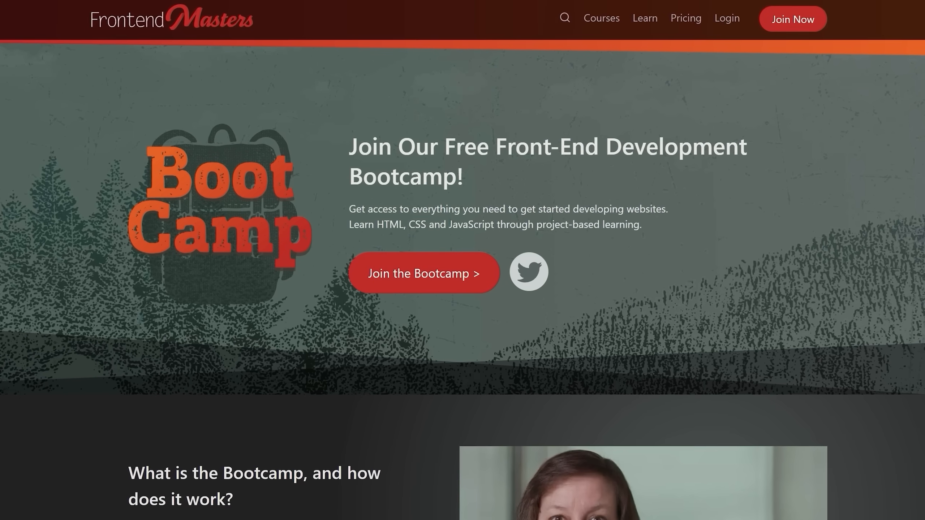
Scroll down the Bootcamp page to the course list totaling 21 hours, 6 minutes
{"action": "scroll", "scroll_direction": "down", "scroll_amount": 3}
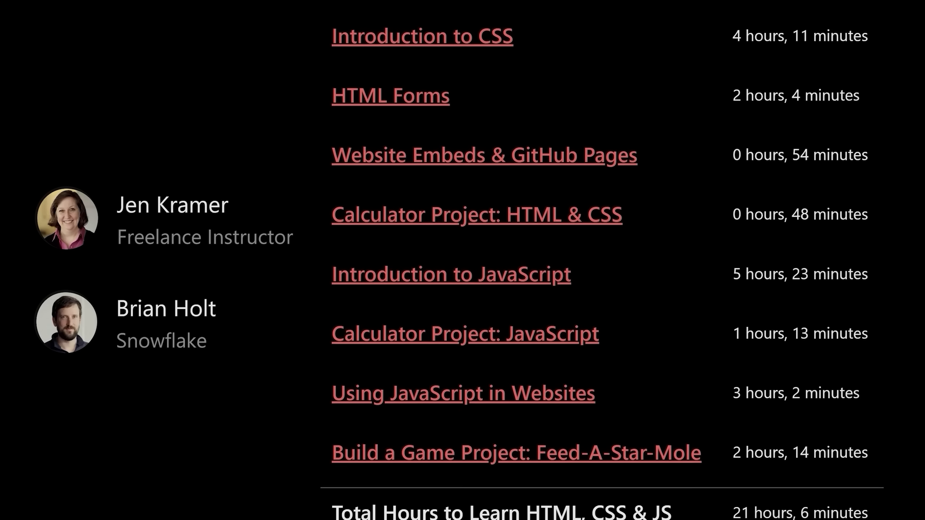